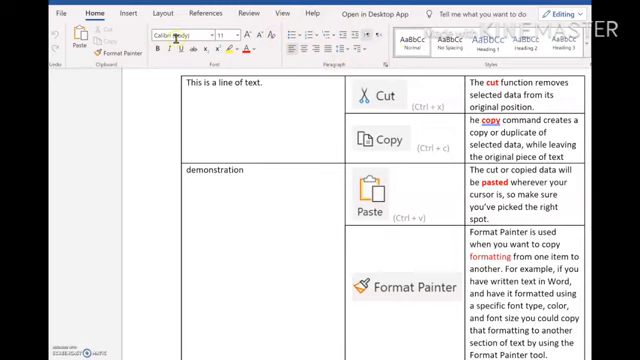
mouse_move(126, 12)
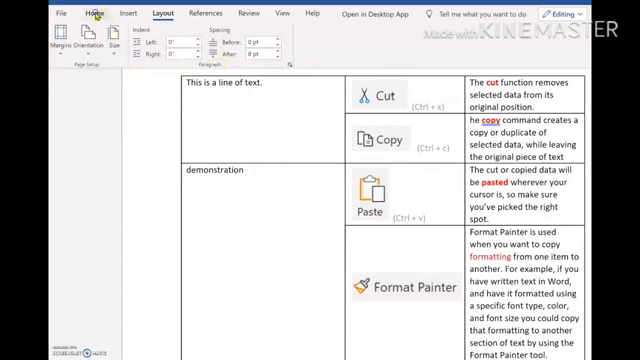
left_click(92, 12)
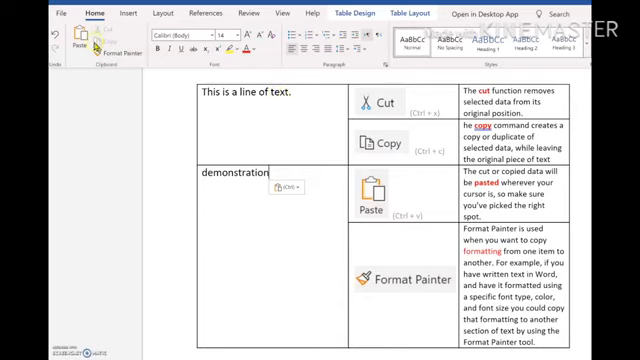
mouse_move(92, 46)
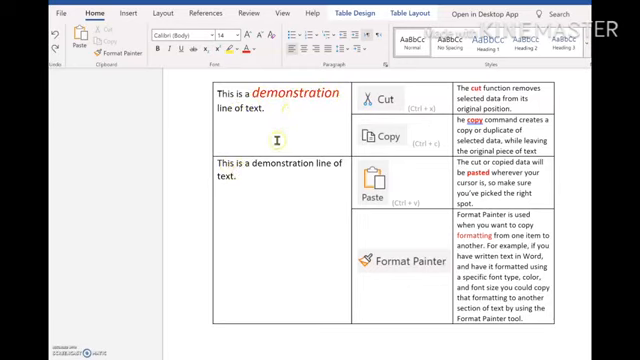
mouse_move(308, 96)
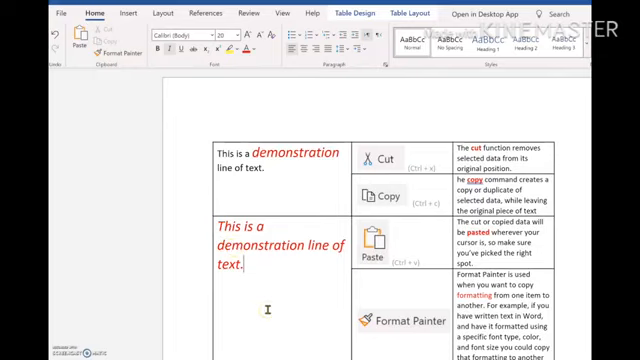
mouse_move(286, 176)
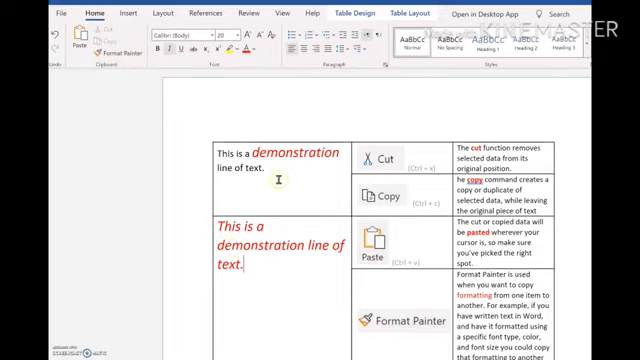